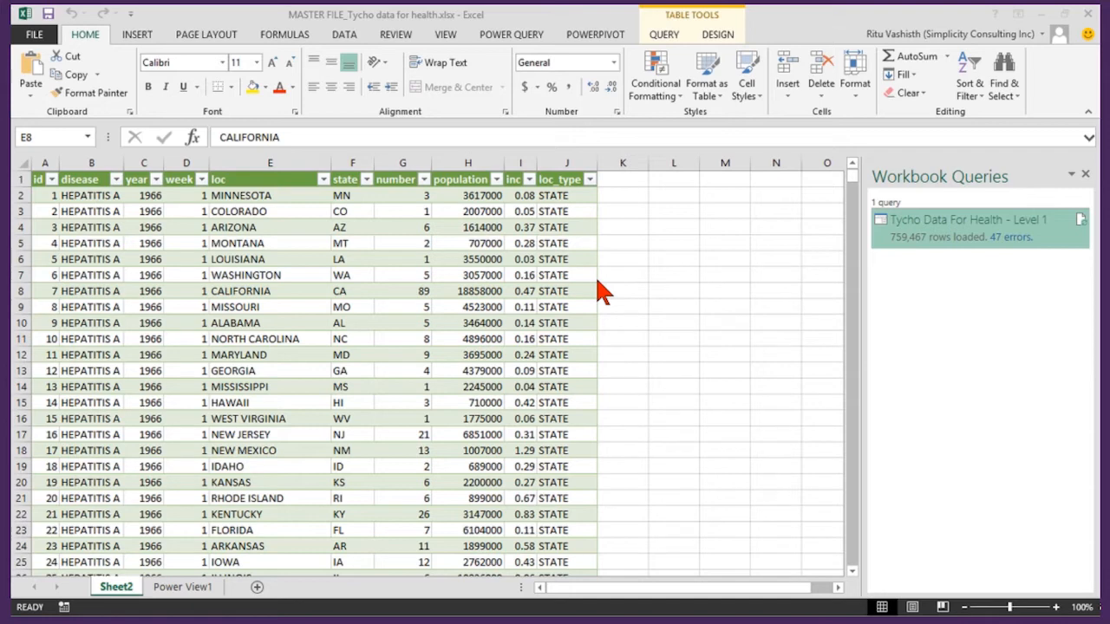
# Step: Review the Tycho Data For Health query and its load settings, leaving them unchanged
pyautogui.click(962, 218)
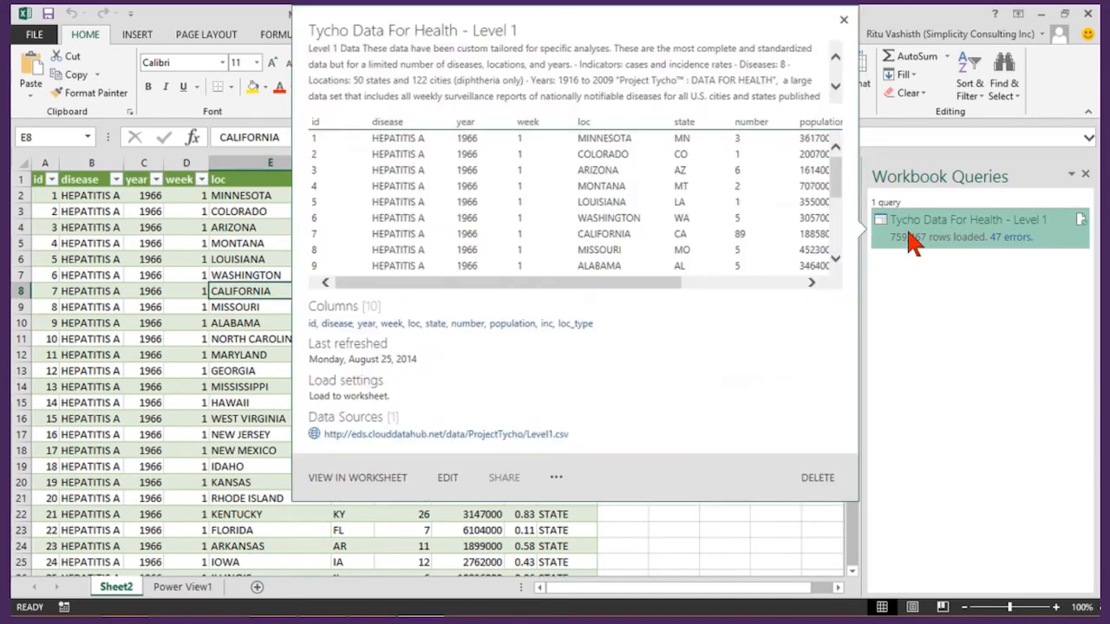
pyautogui.click(843, 19)
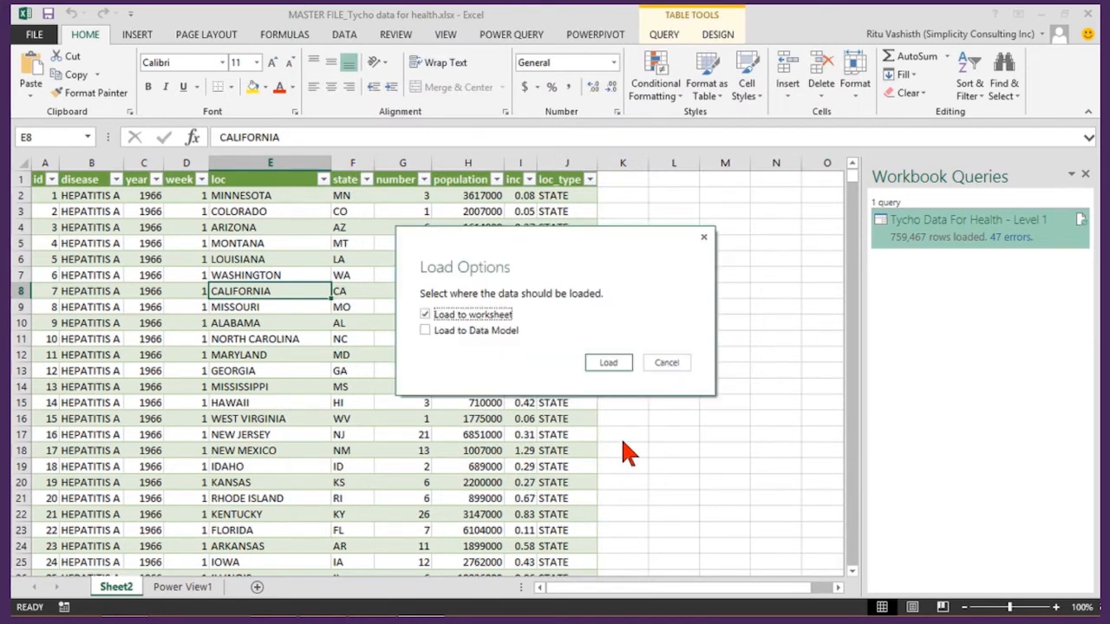
pyautogui.moveTo(503, 350)
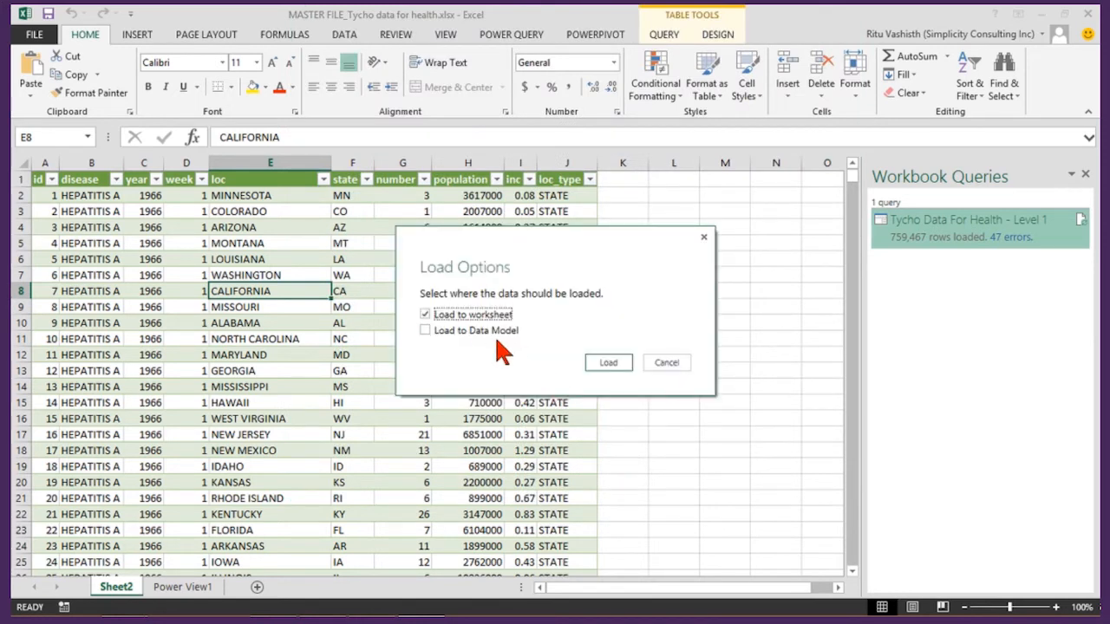
pyautogui.click(607, 363)
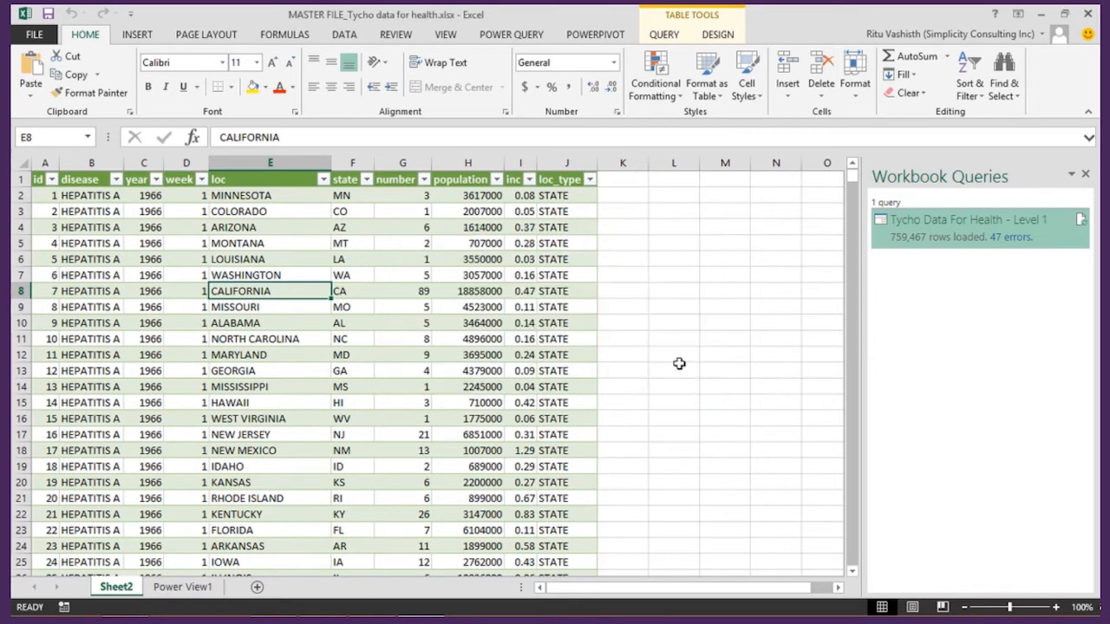
pyautogui.moveTo(544, 347)
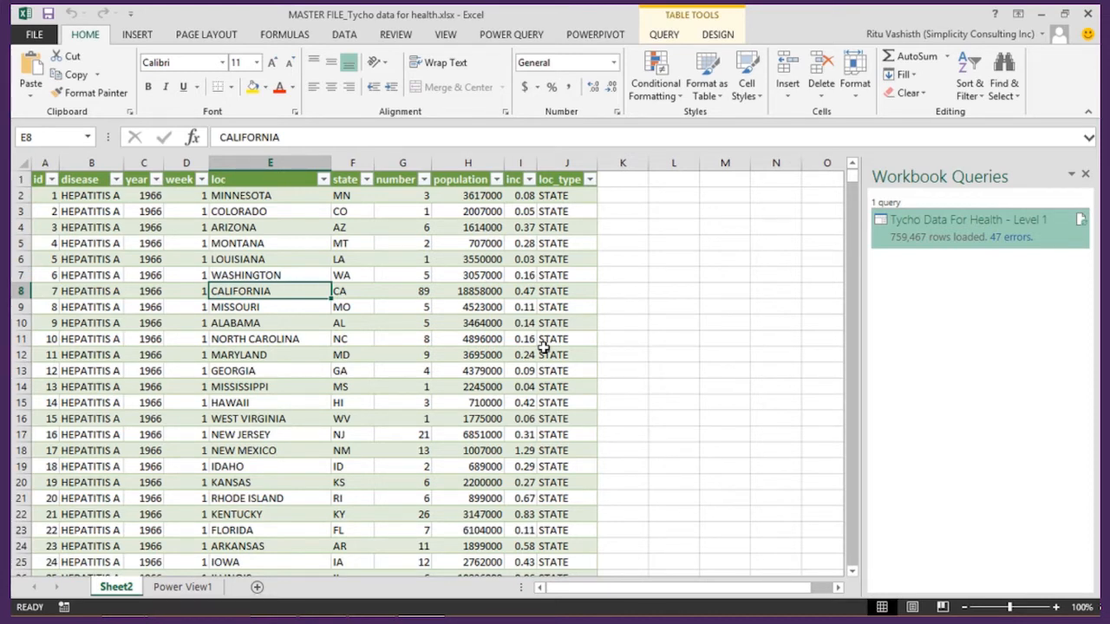
# Step: Insert a new Power View sheet from the selected Tycho data table
pyautogui.click(135, 35)
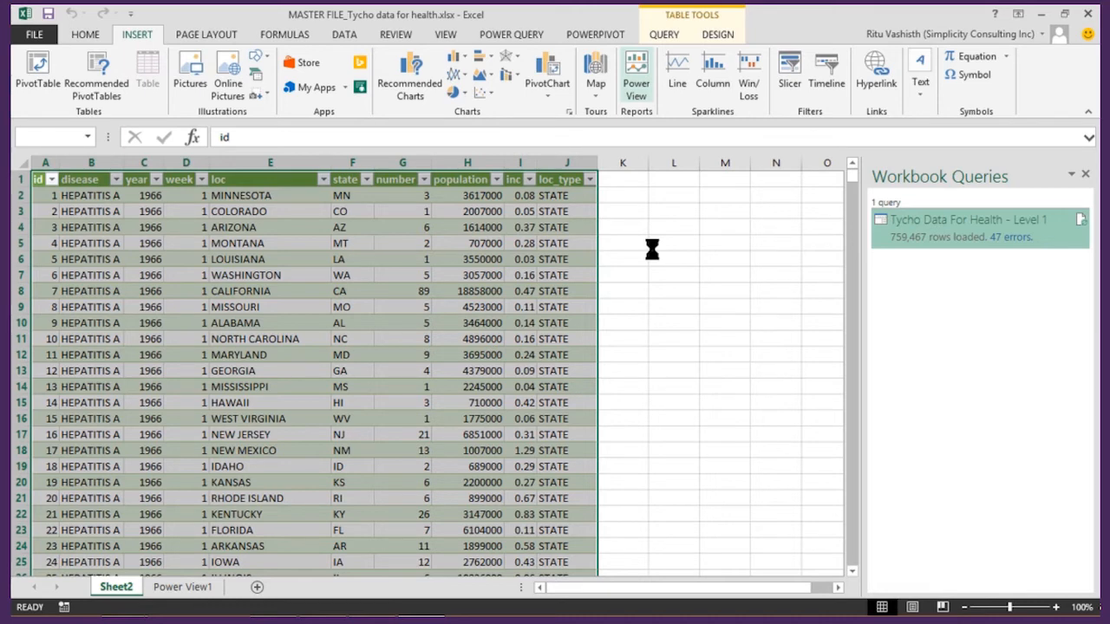
pyautogui.click(634, 73)
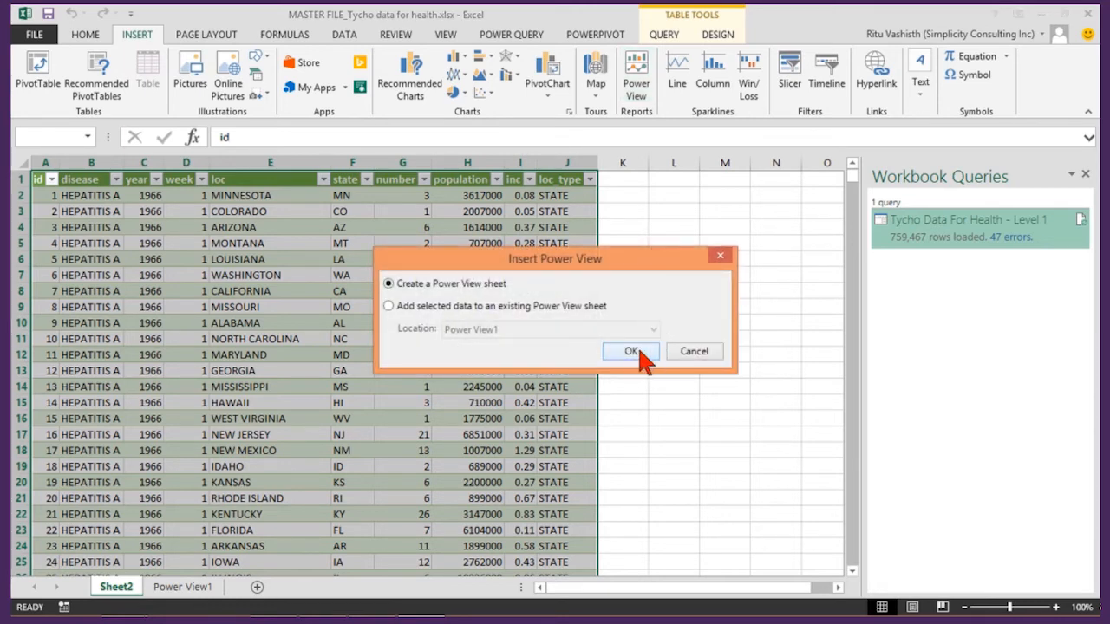
pyautogui.click(632, 350)
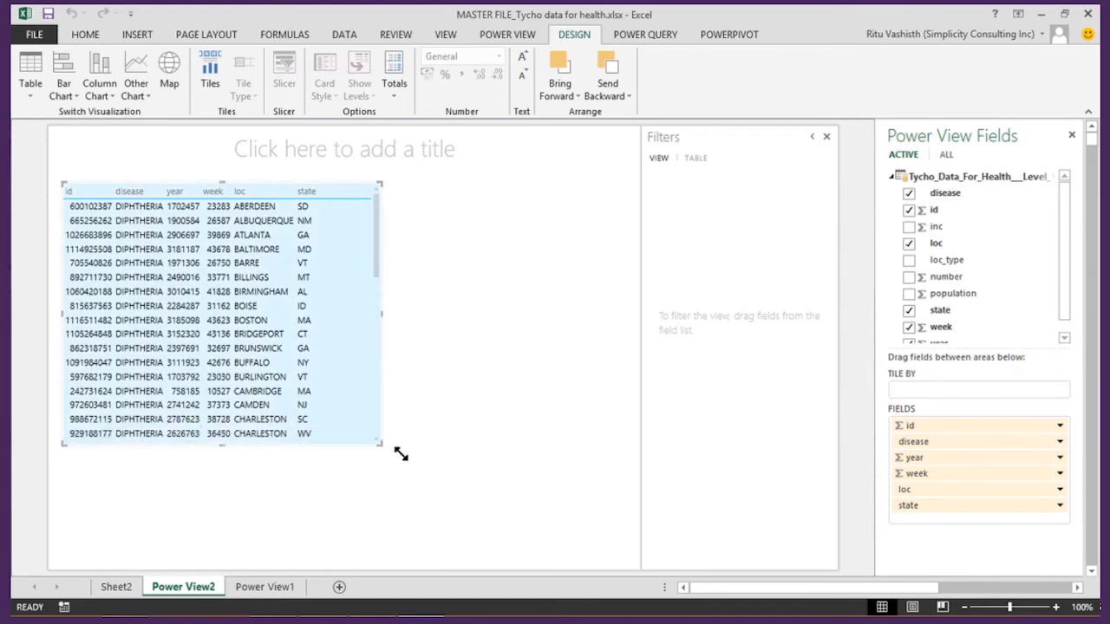
# Step: Enlarge the default table and clear its id, disease and remaining fields
pyautogui.moveTo(403, 455); pyautogui.dragTo(598, 546)
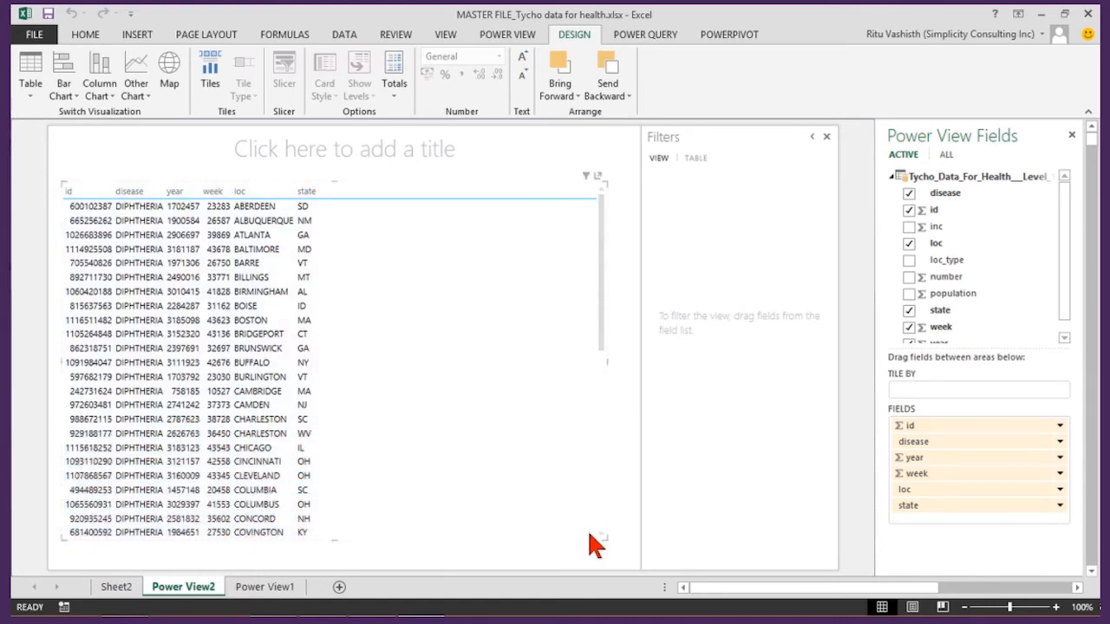
pyautogui.moveTo(898, 259)
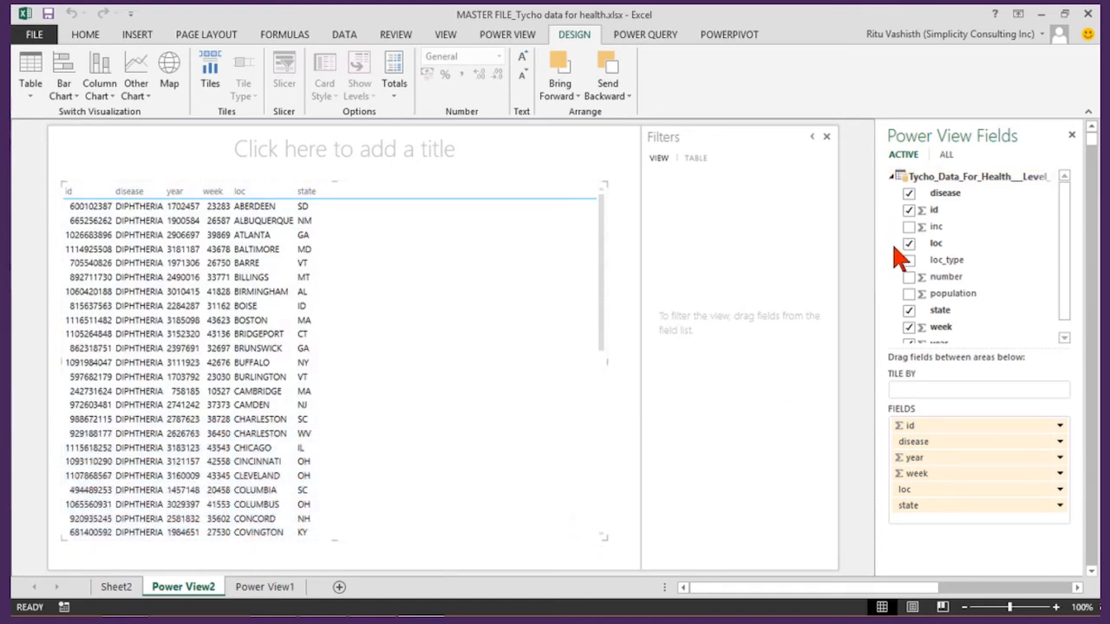
pyautogui.click(939, 326)
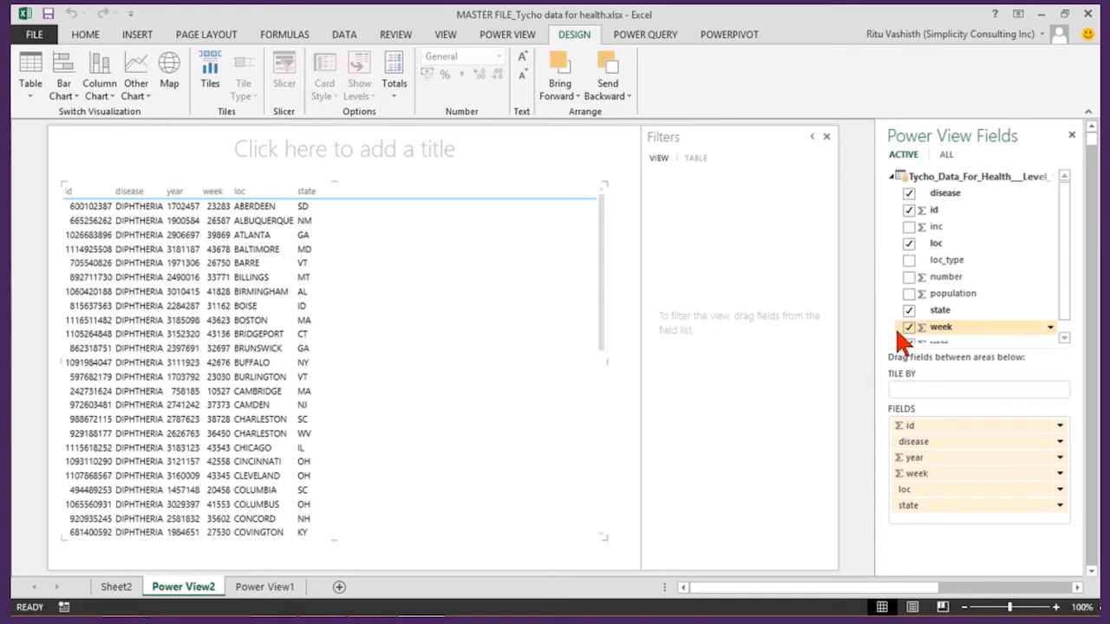
pyautogui.click(908, 193)
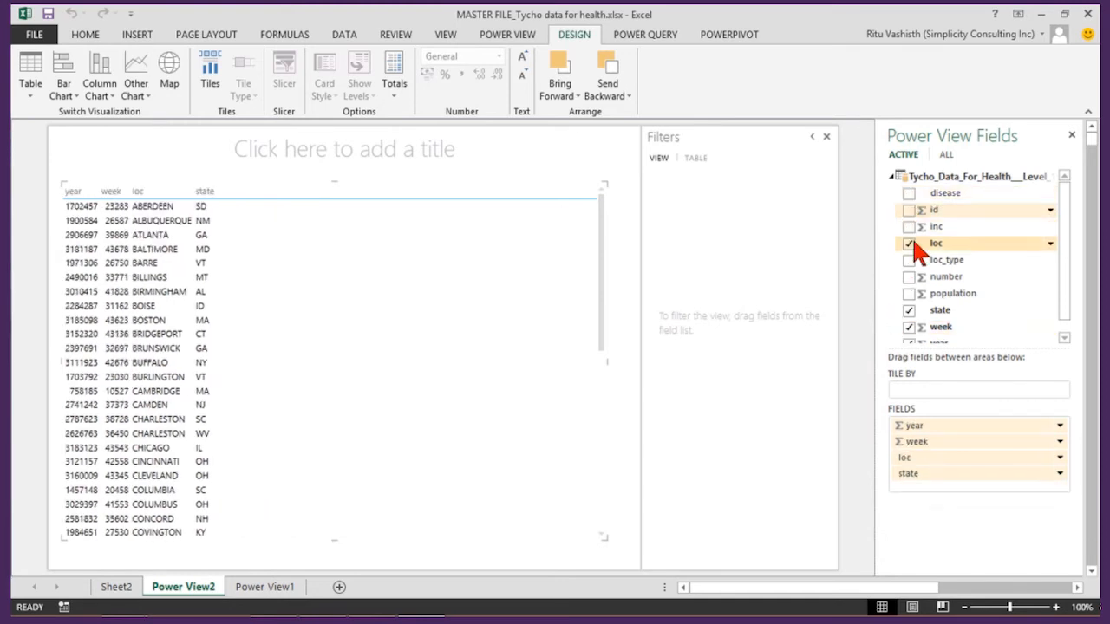
pyautogui.click(908, 243)
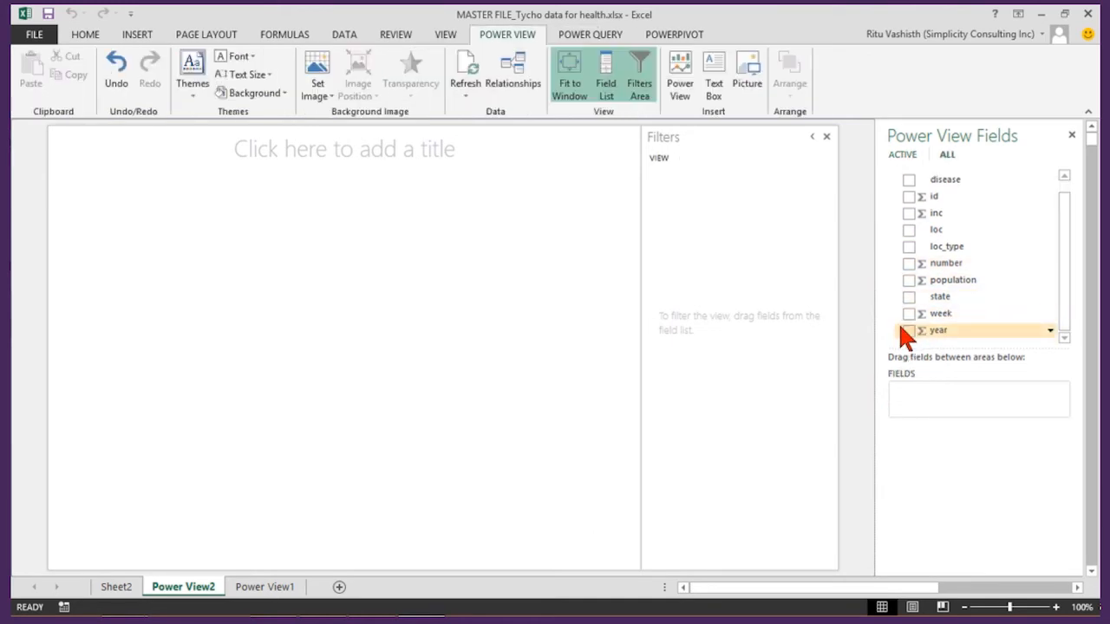
# Step: Rebuild the table with year, disease and number of cases
pyautogui.click(909, 329)
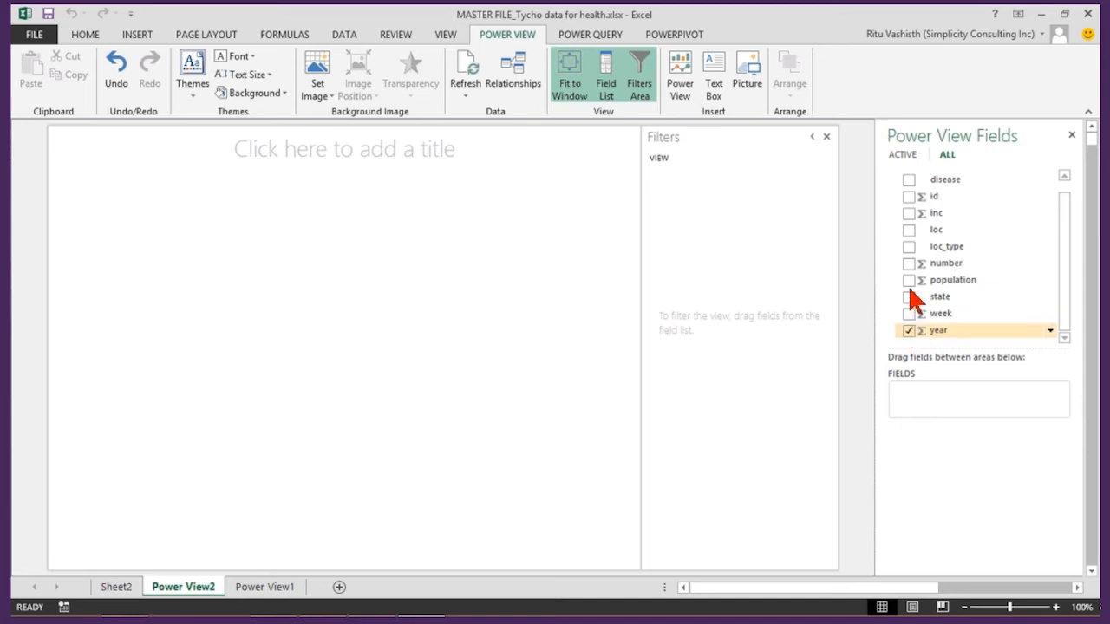
pyautogui.click(909, 178)
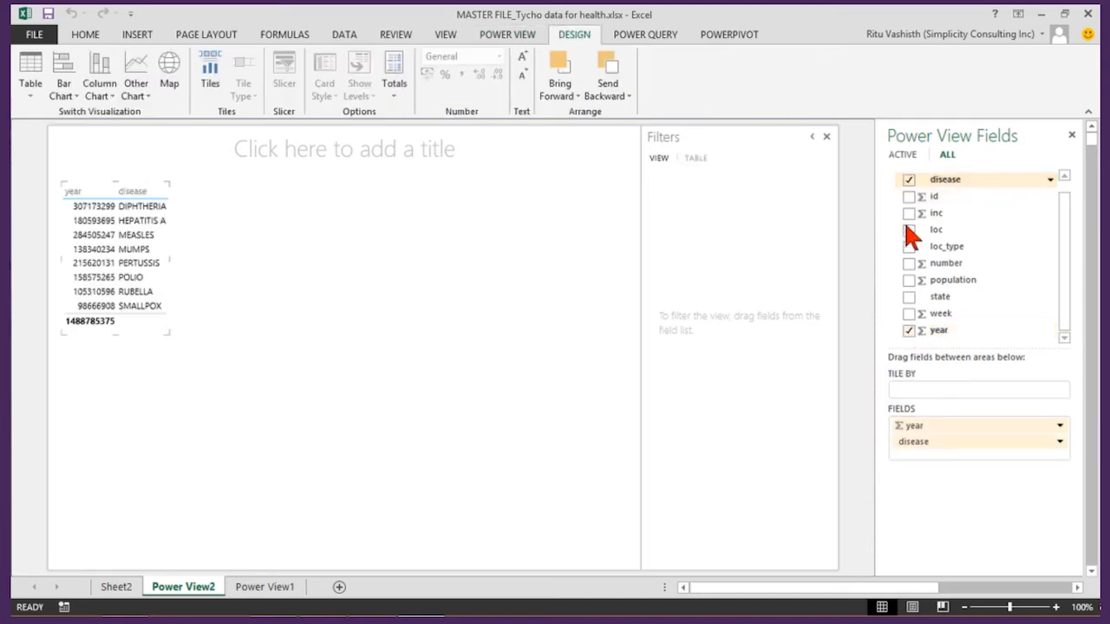
pyautogui.click(908, 263)
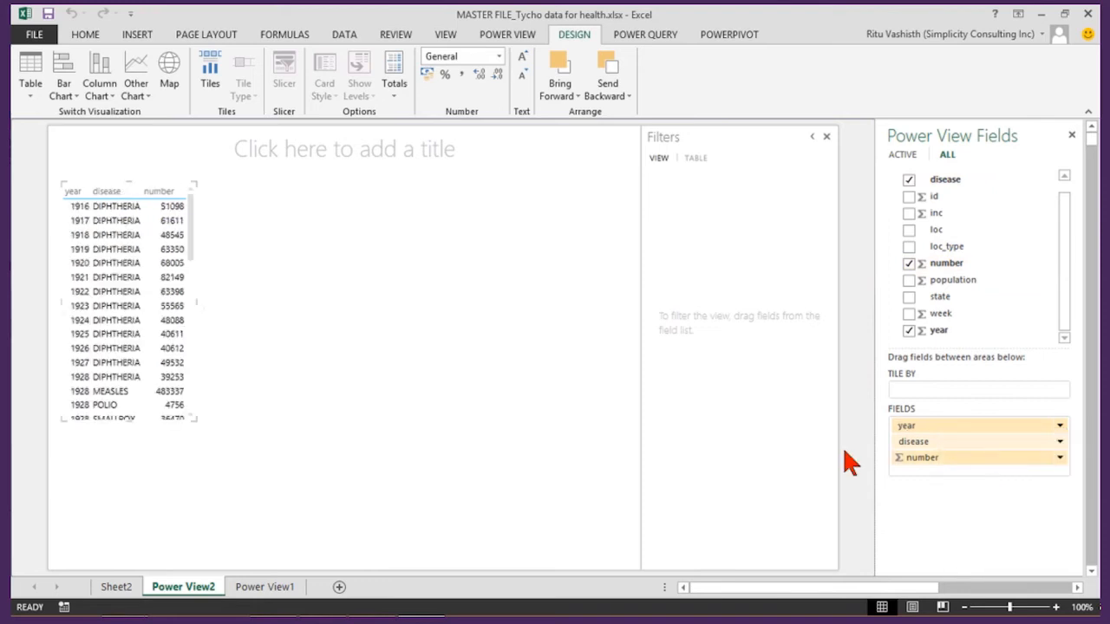
pyautogui.moveTo(303, 437)
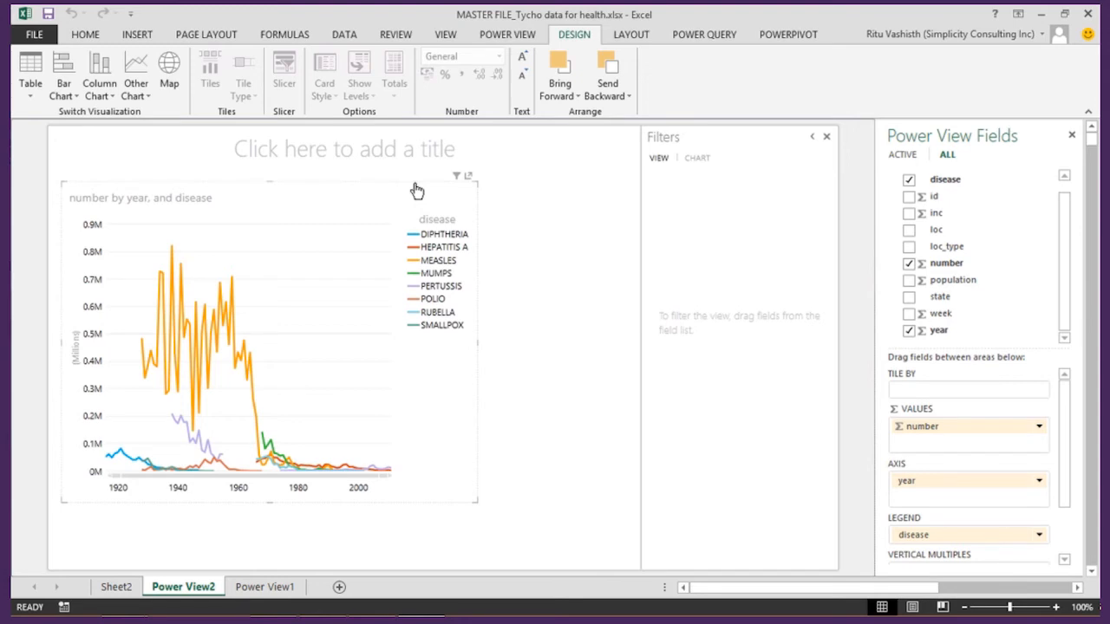
# Step: Title the chart 'Disease Occurence by Year' and move to the Power View1 sheet
pyautogui.click(344, 149)
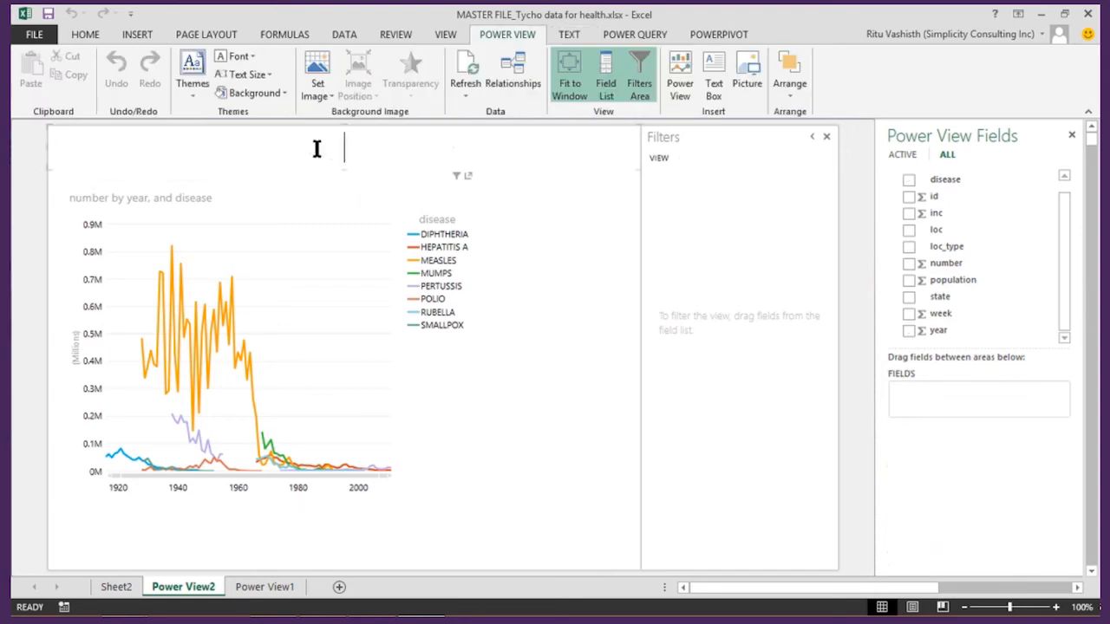
pyautogui.write('D')
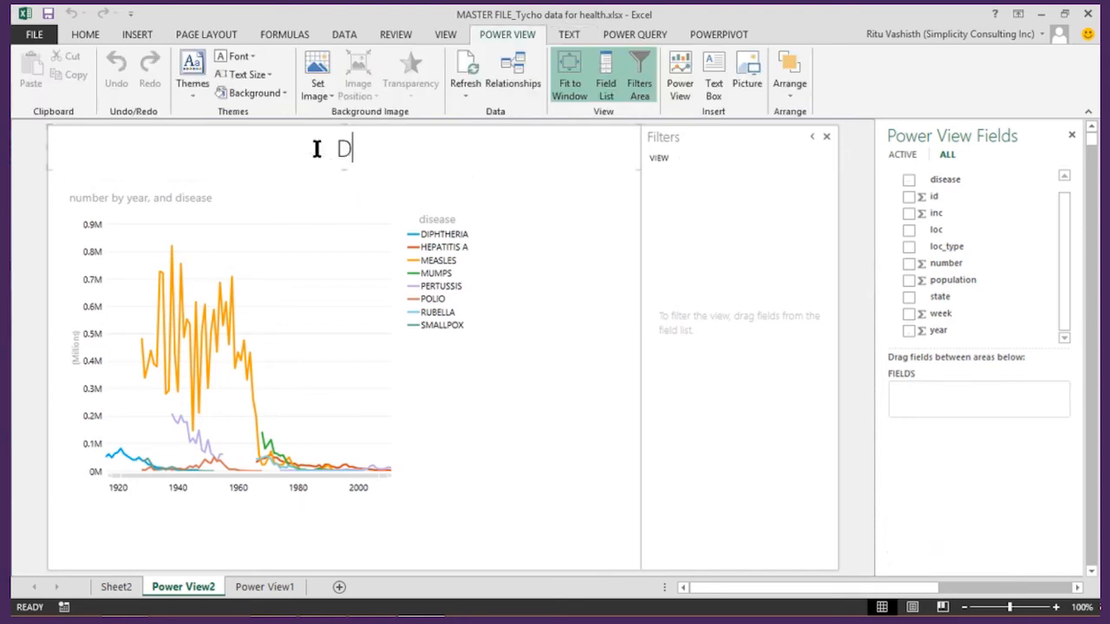
pyautogui.write('isease')
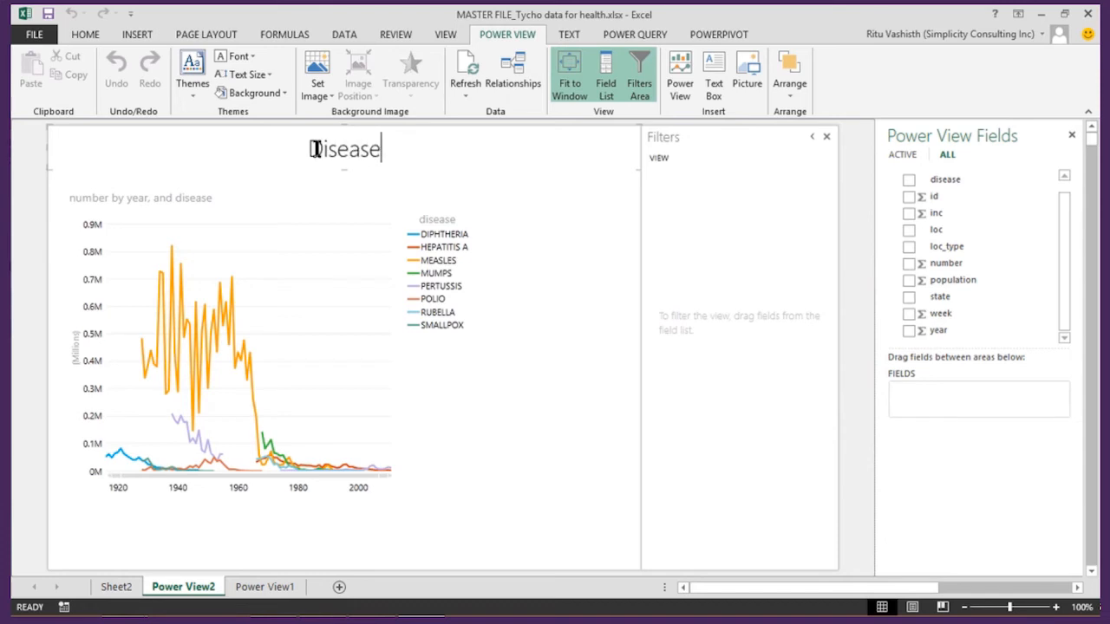
pyautogui.write('Occurence')
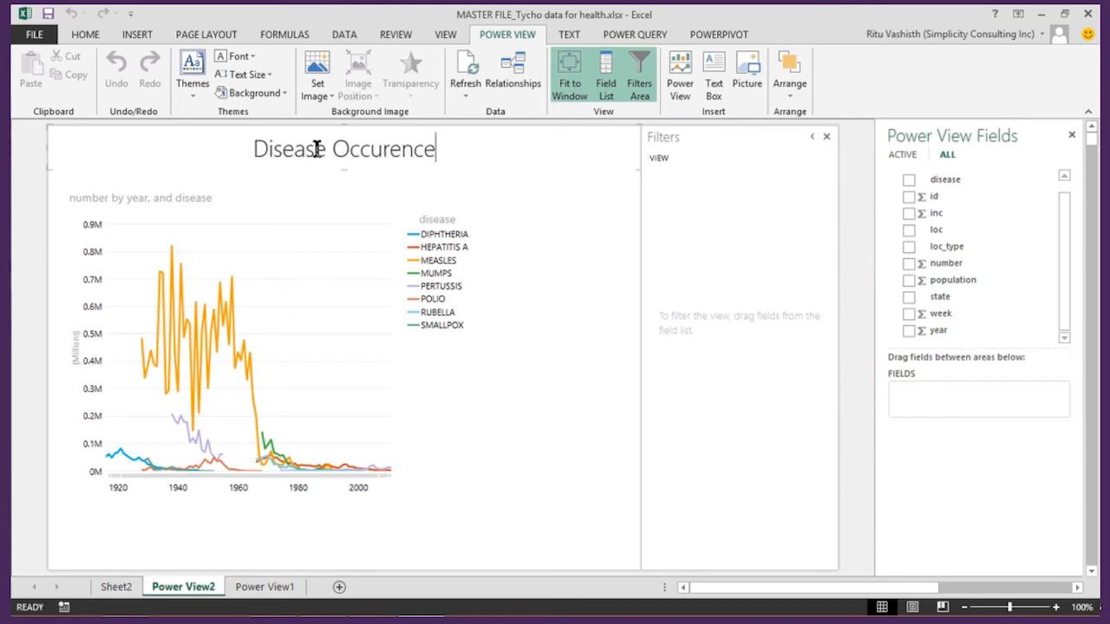
pyautogui.write('by Year')
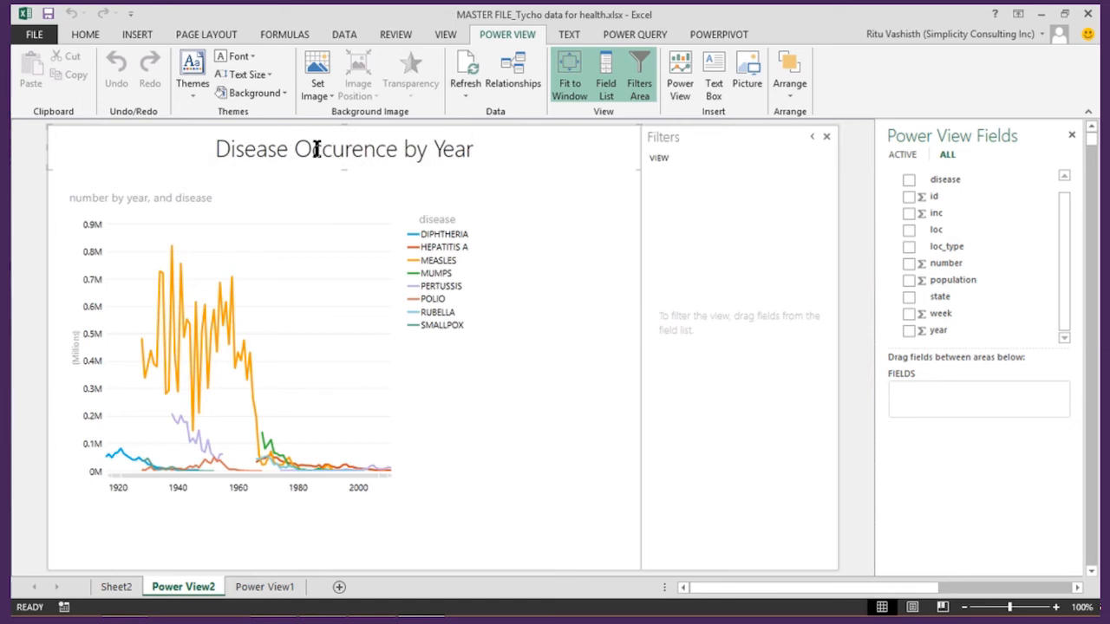
pyautogui.click(474, 149)
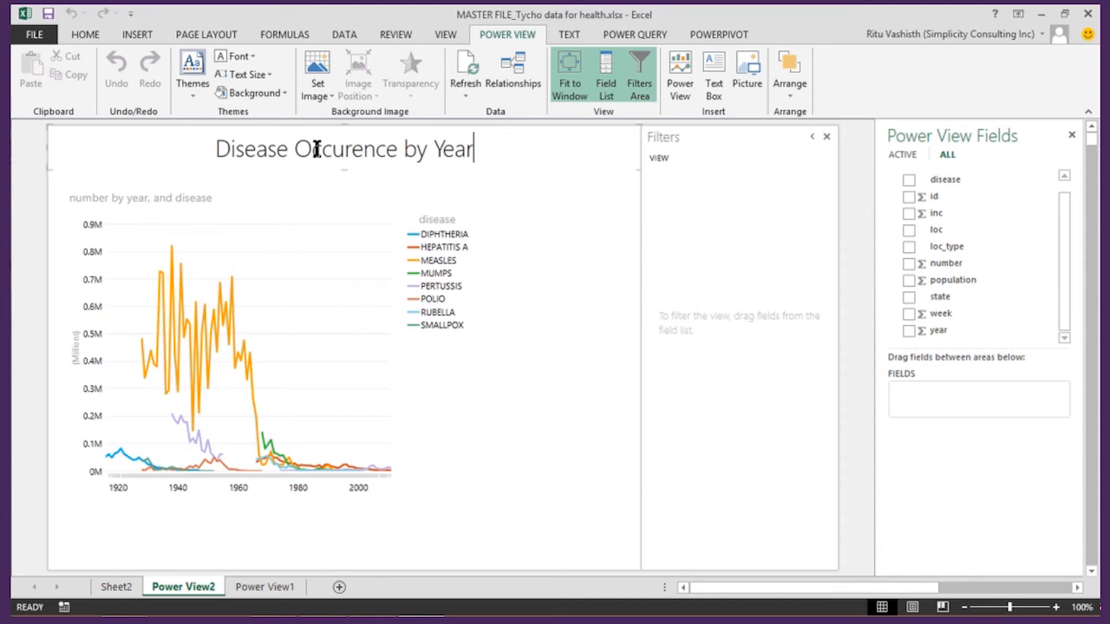
pyautogui.click(264, 586)
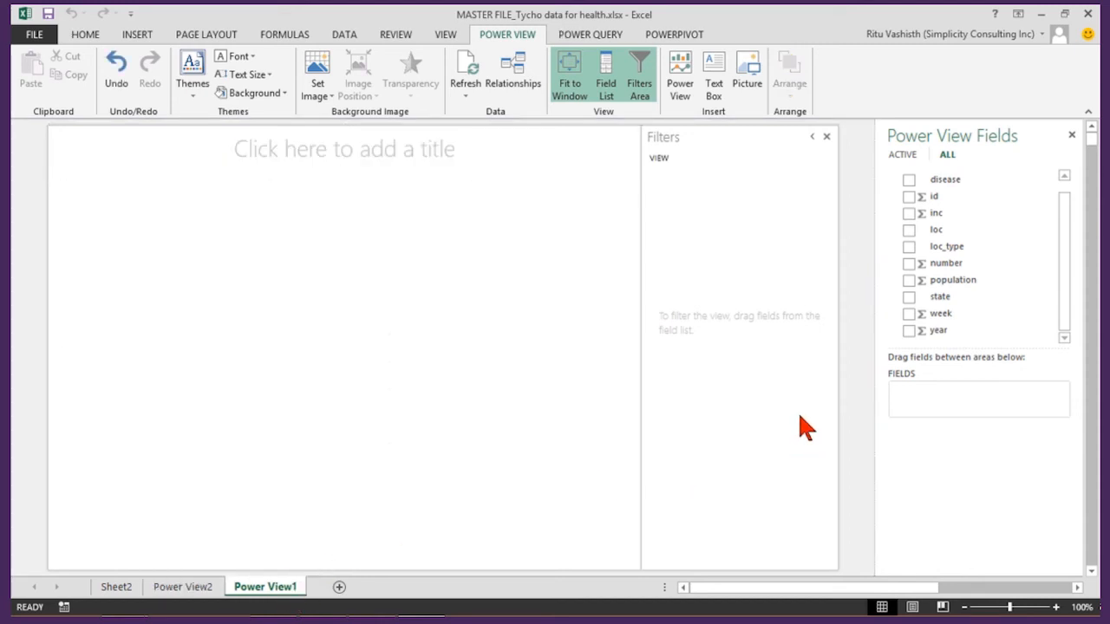
pyautogui.moveTo(916, 201)
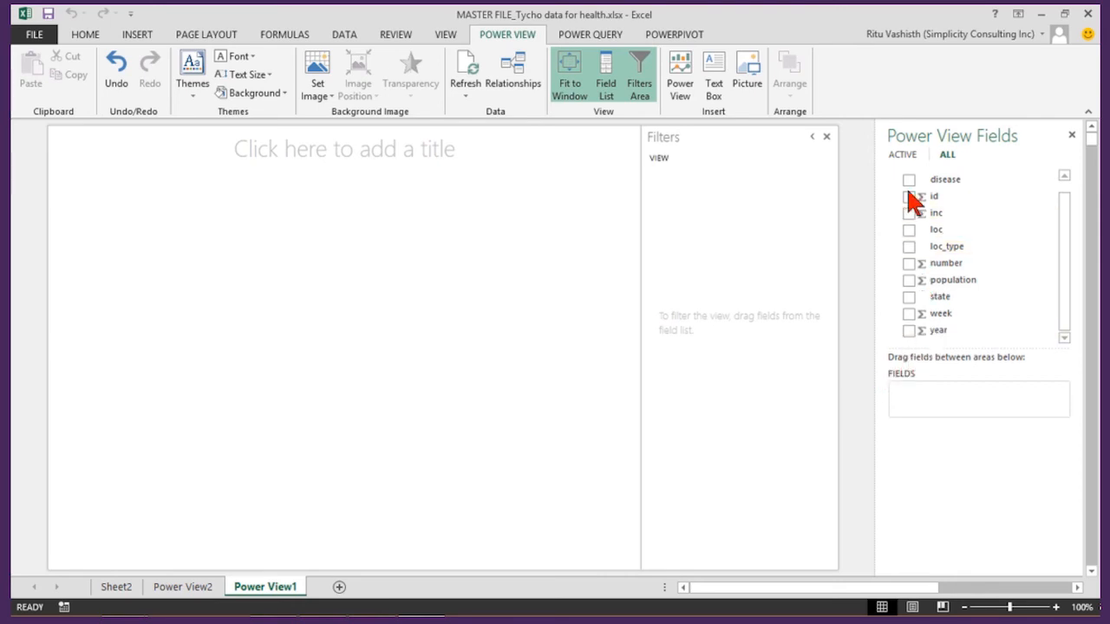
# Step: Add disease, year and state fields to a new table on Power View1
pyautogui.click(909, 178)
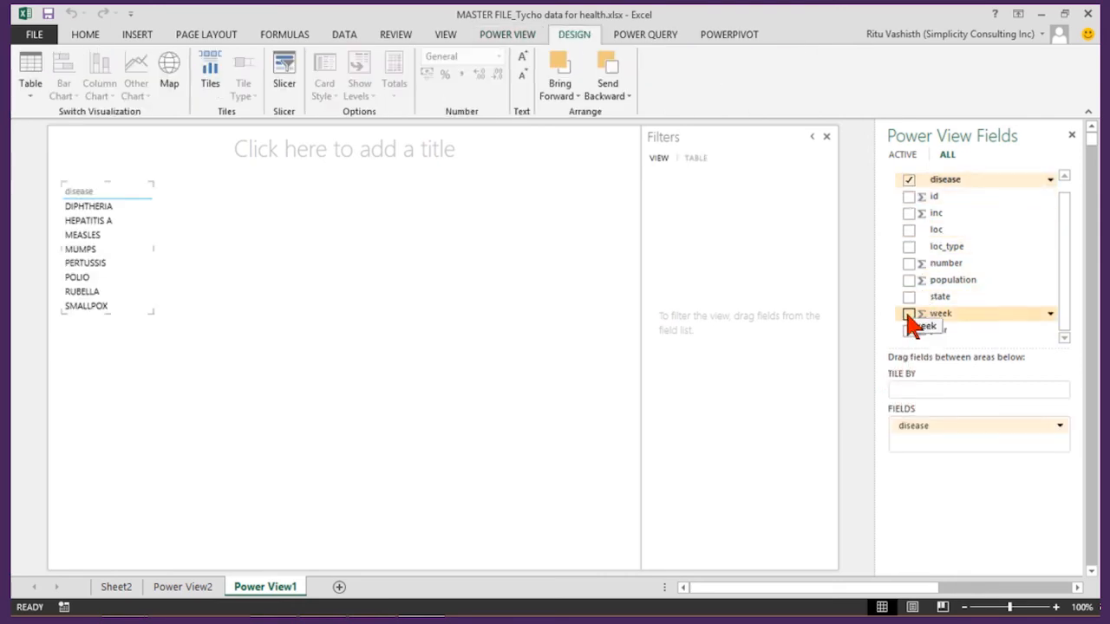
pyautogui.click(909, 295)
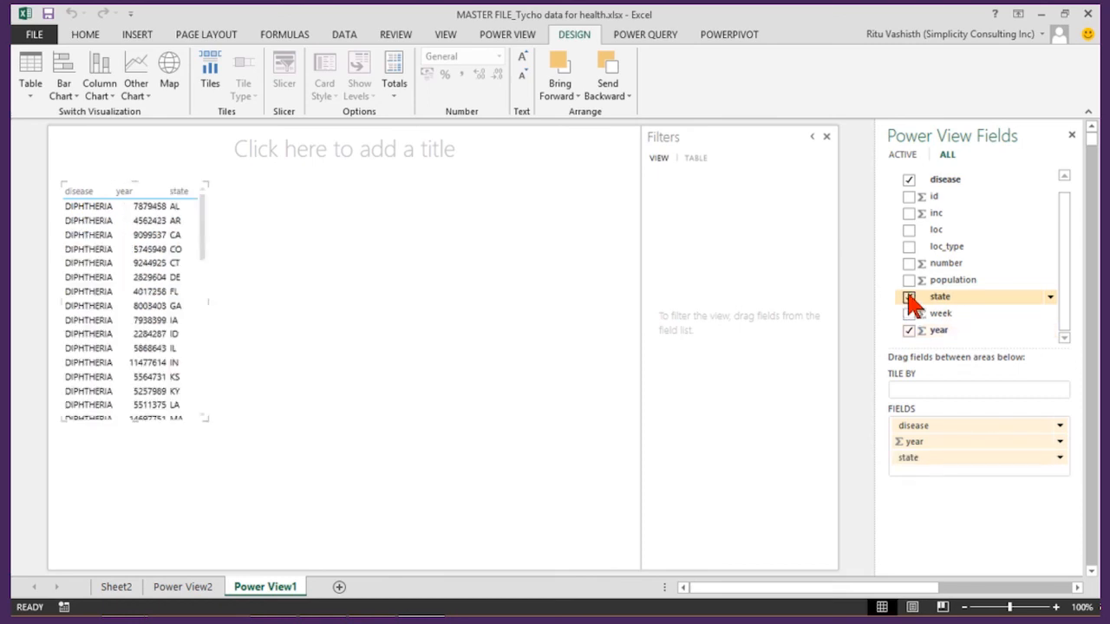
pyautogui.click(909, 263)
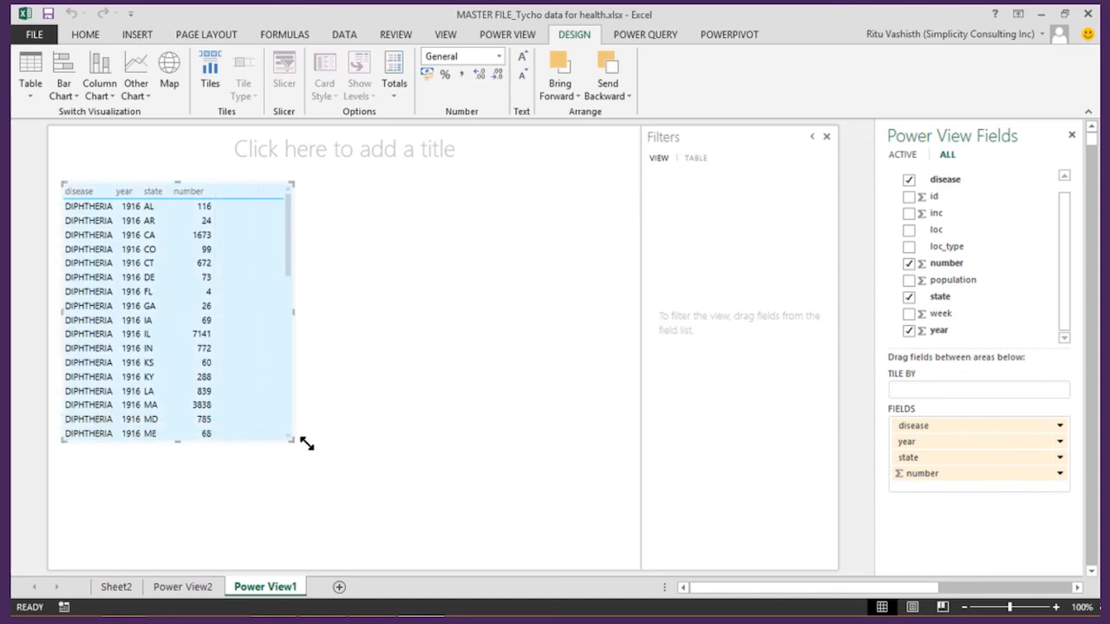
# Step: Widen the table to show more columns and select the first DIPHTHERIA entry
pyautogui.moveTo(307, 443); pyautogui.dragTo(435, 485)
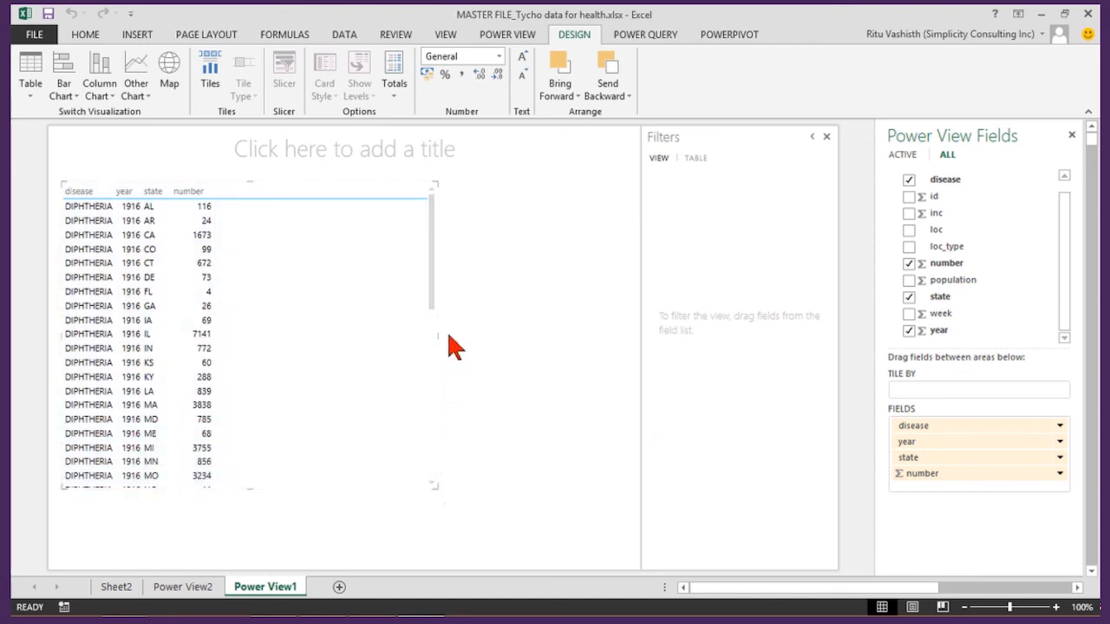
pyautogui.moveTo(437, 263)
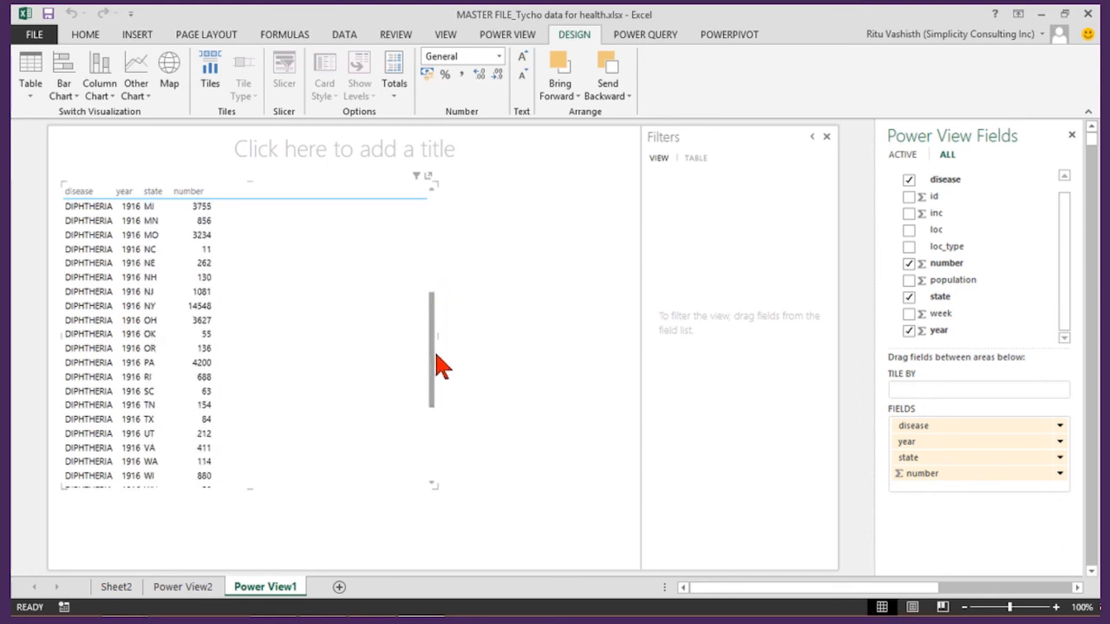
pyautogui.scroll(3)
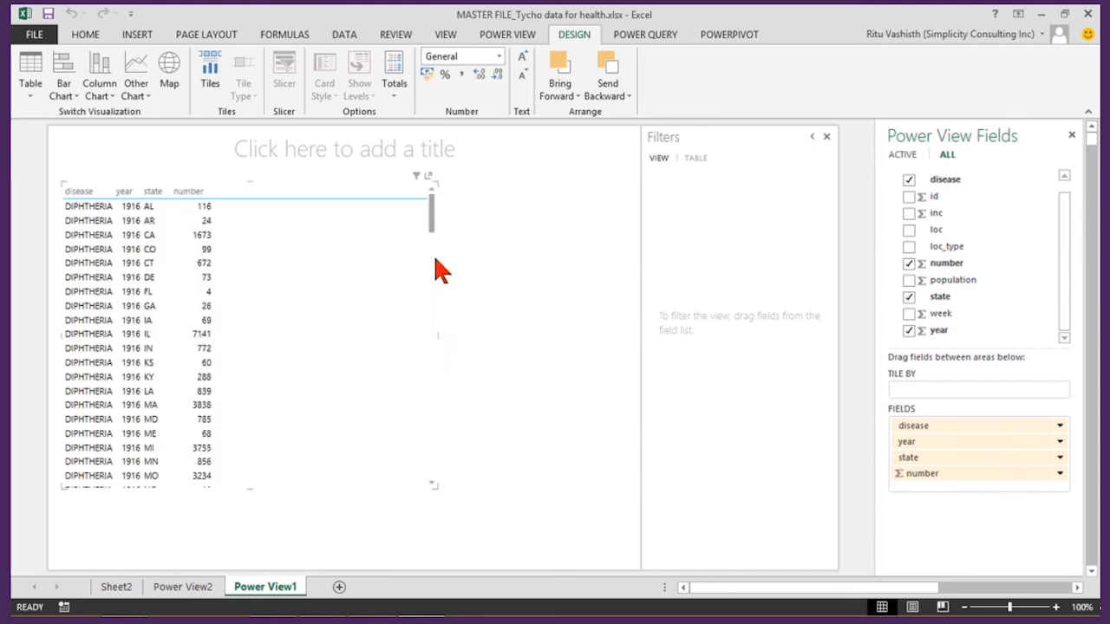
pyautogui.click(87, 204)
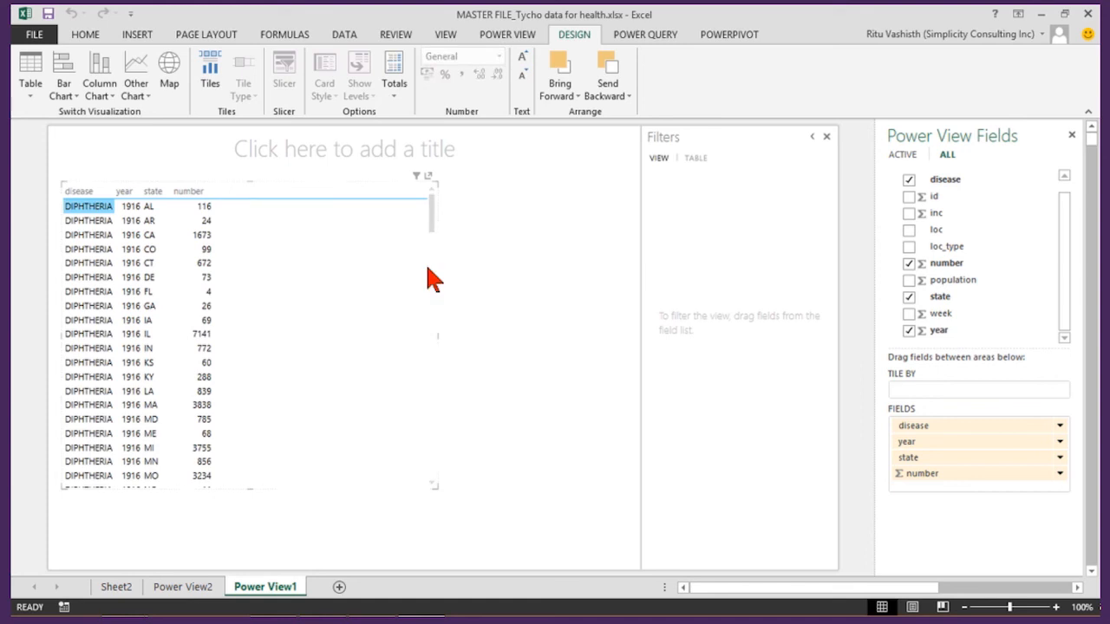
pyautogui.moveTo(371, 284)
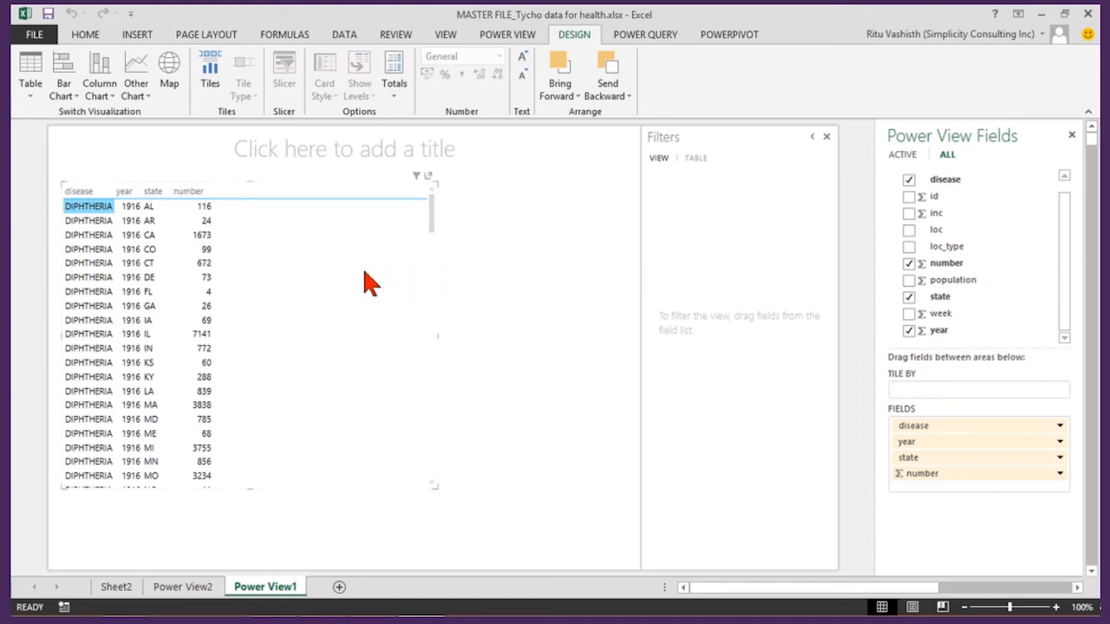